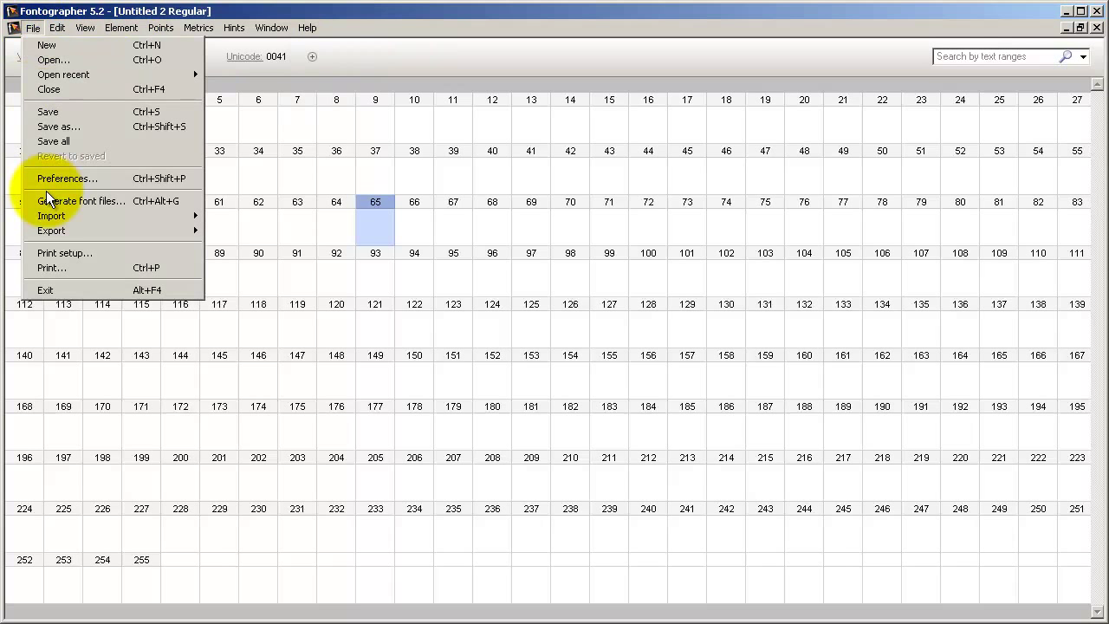
# - Review the Editing and Points preferences and cancel without changing anything
pyautogui.click(65, 179)
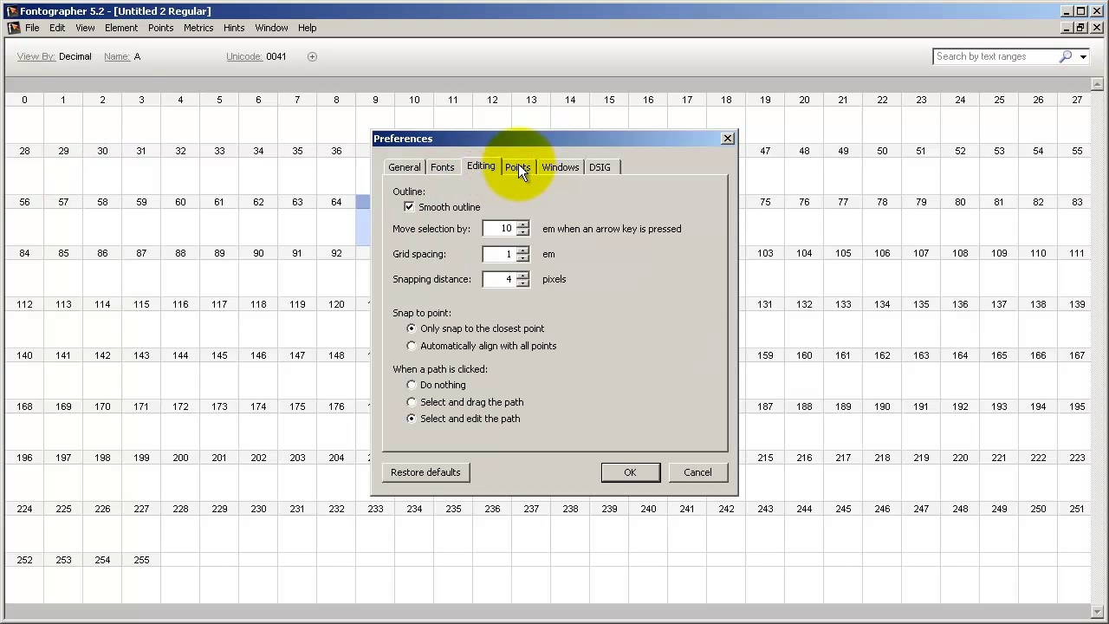
pyautogui.click(517, 166)
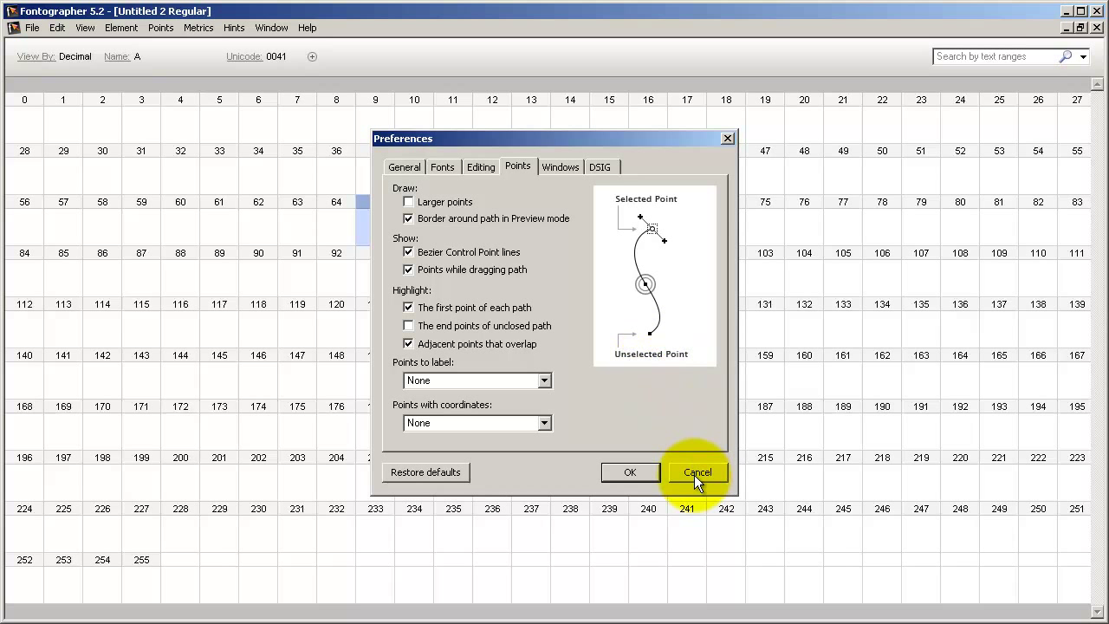
pyautogui.click(696, 472)
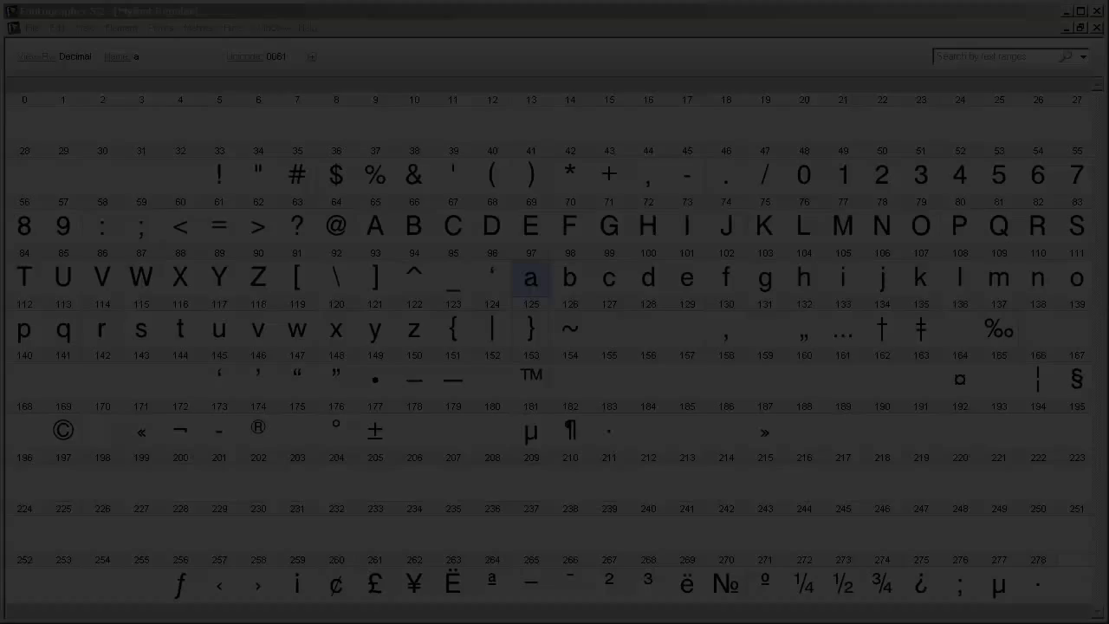
# - Review Myfont Regular's Names, Dimensions (1000 UPM) and Encoding (Windows 1252), then confirm with OK
pyautogui.click(121, 28)
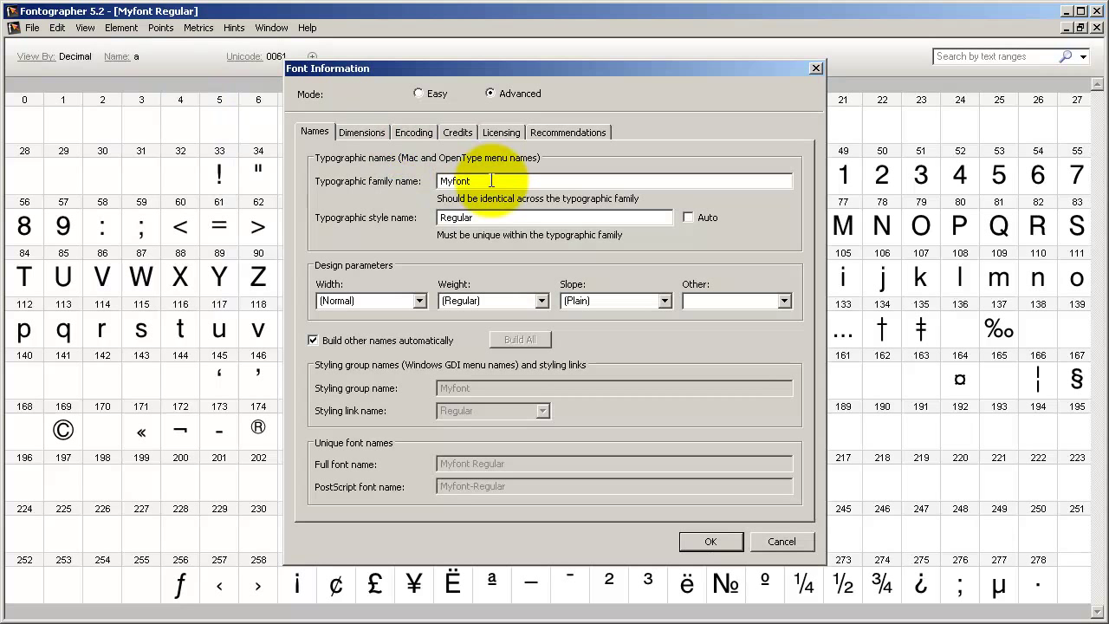
pyautogui.click(362, 131)
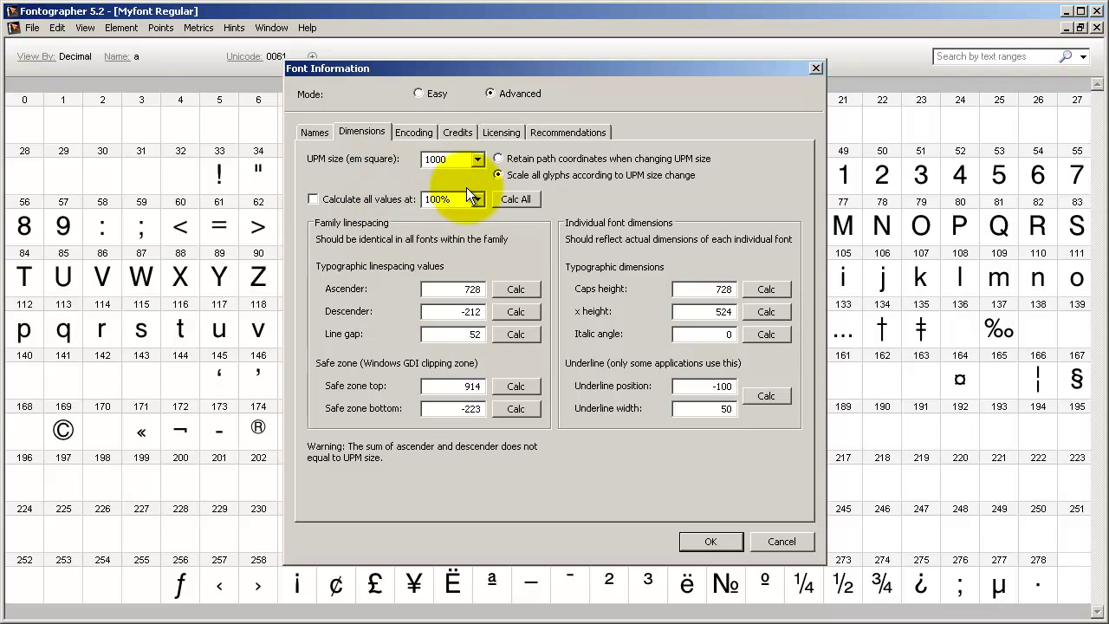
pyautogui.click(447, 159)
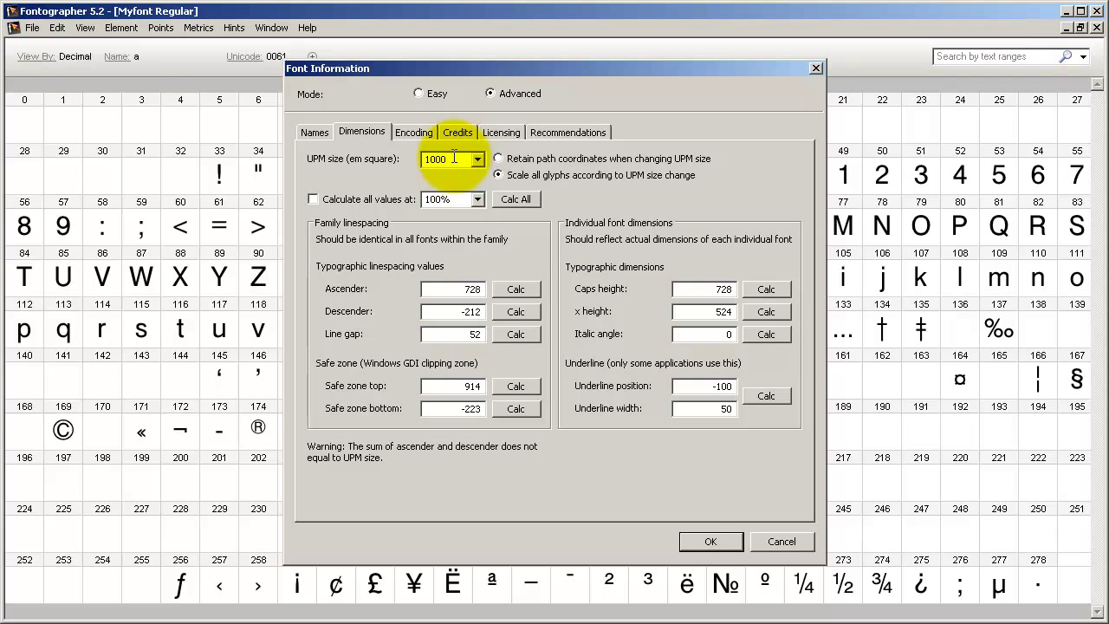
pyautogui.click(413, 132)
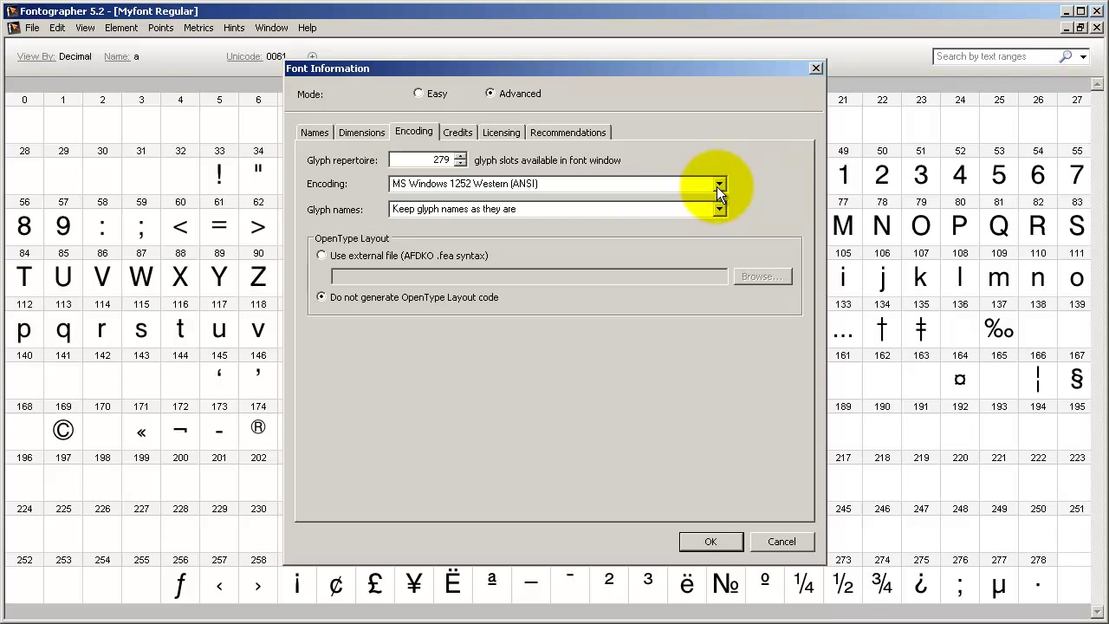
pyautogui.click(719, 184)
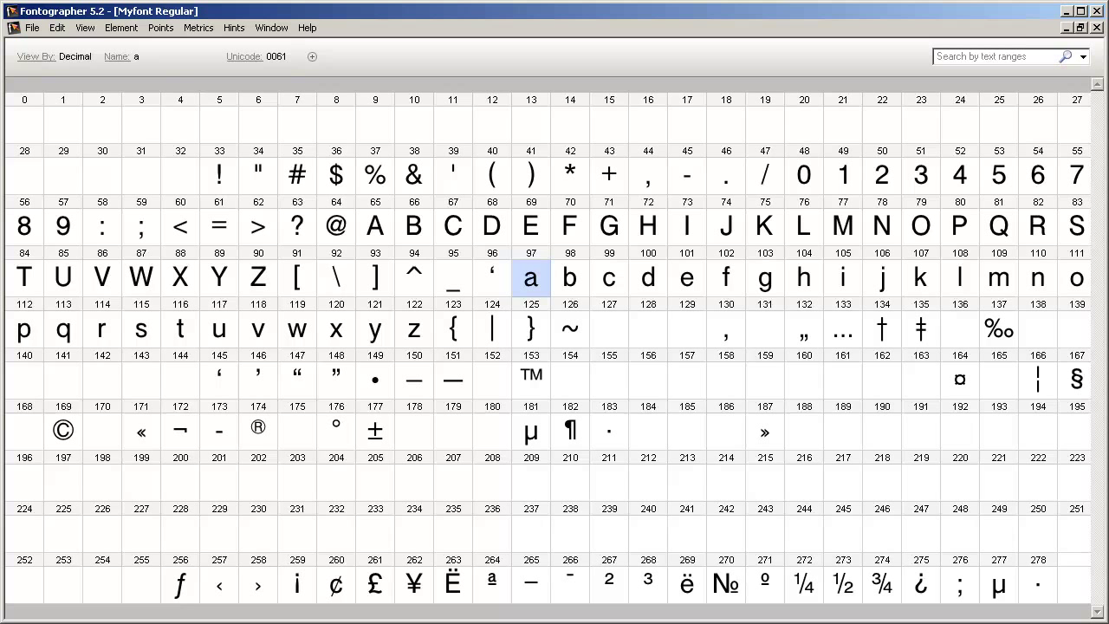
# - Open and close the A and a glyph cells so they become flagged in the font window
pyautogui.doubleClick(374, 225)
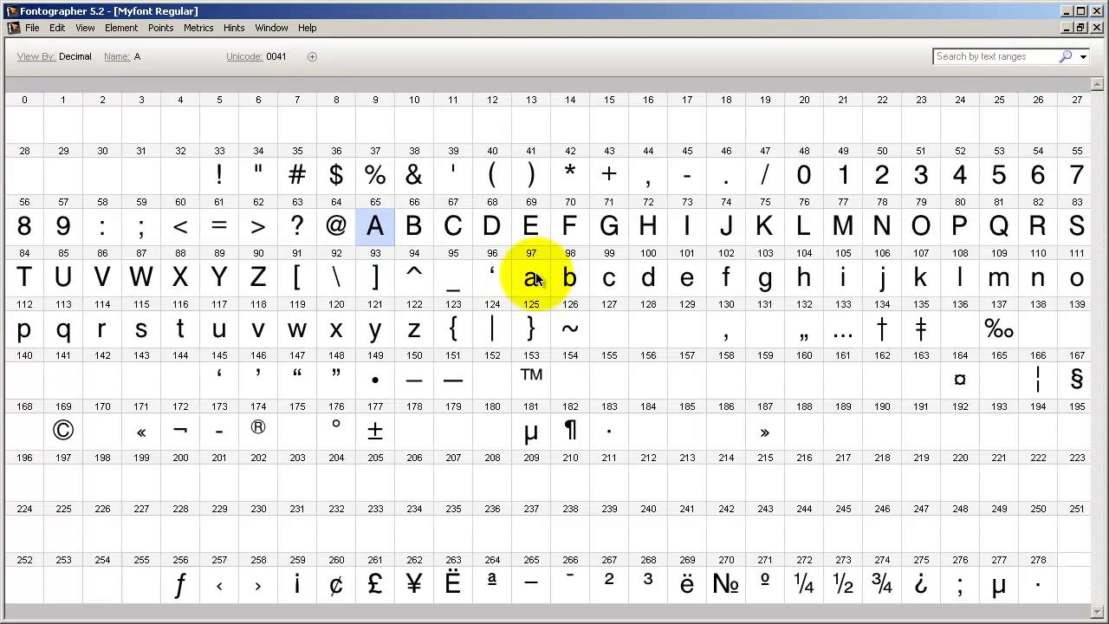
pyautogui.doubleClick(530, 278)
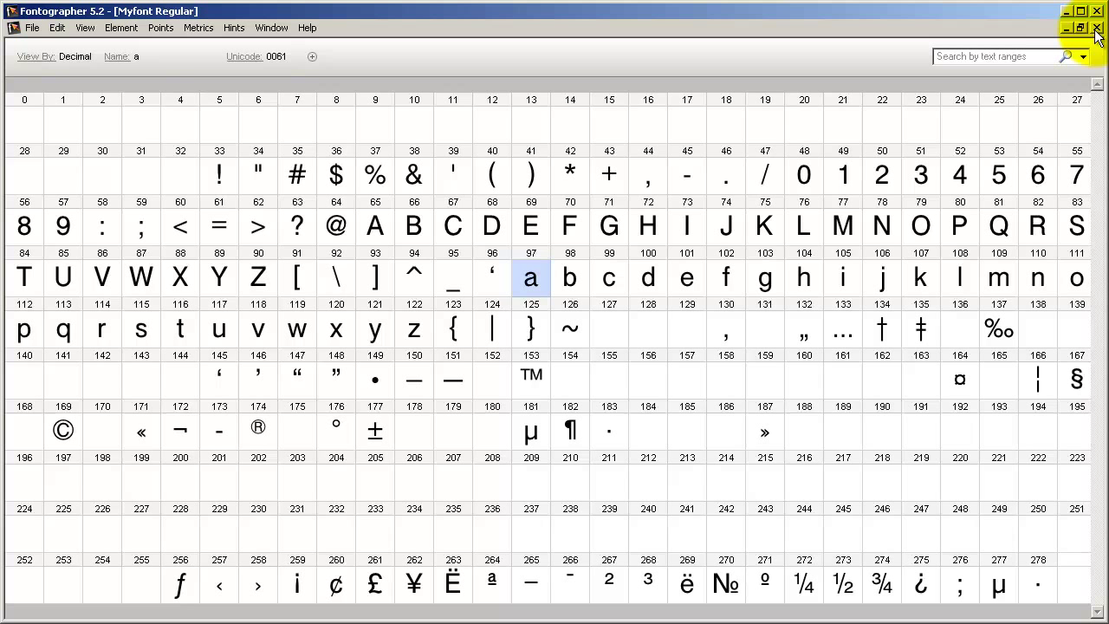
pyautogui.doubleClick(374, 225)
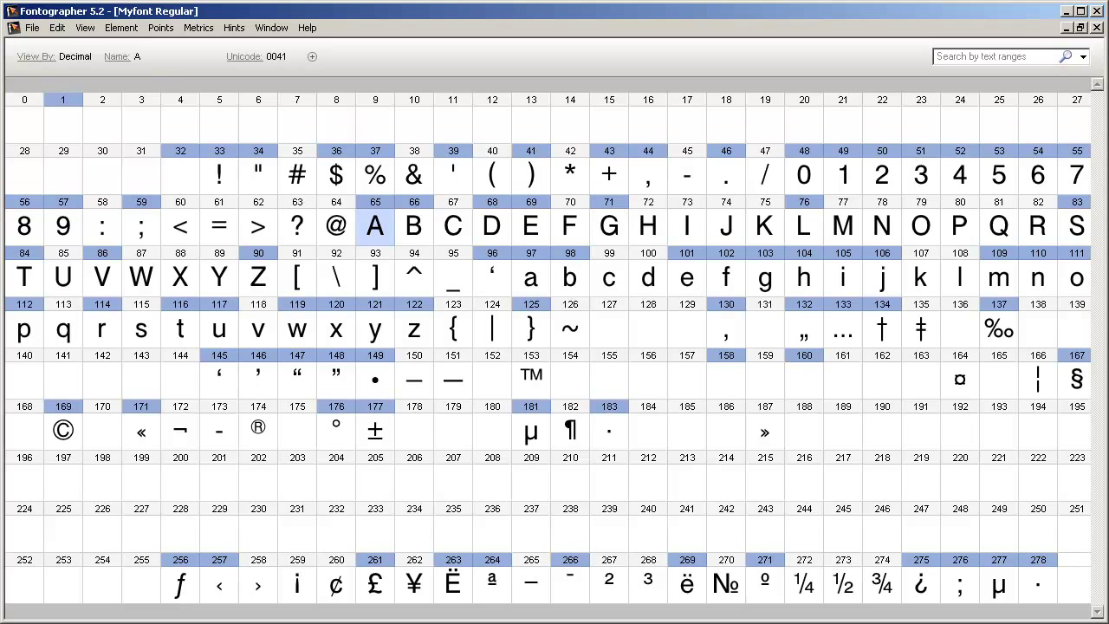
# - Open the capital A glyph in its outline window and browse the Metrics and Window menus
pyautogui.doubleClick(374, 225)
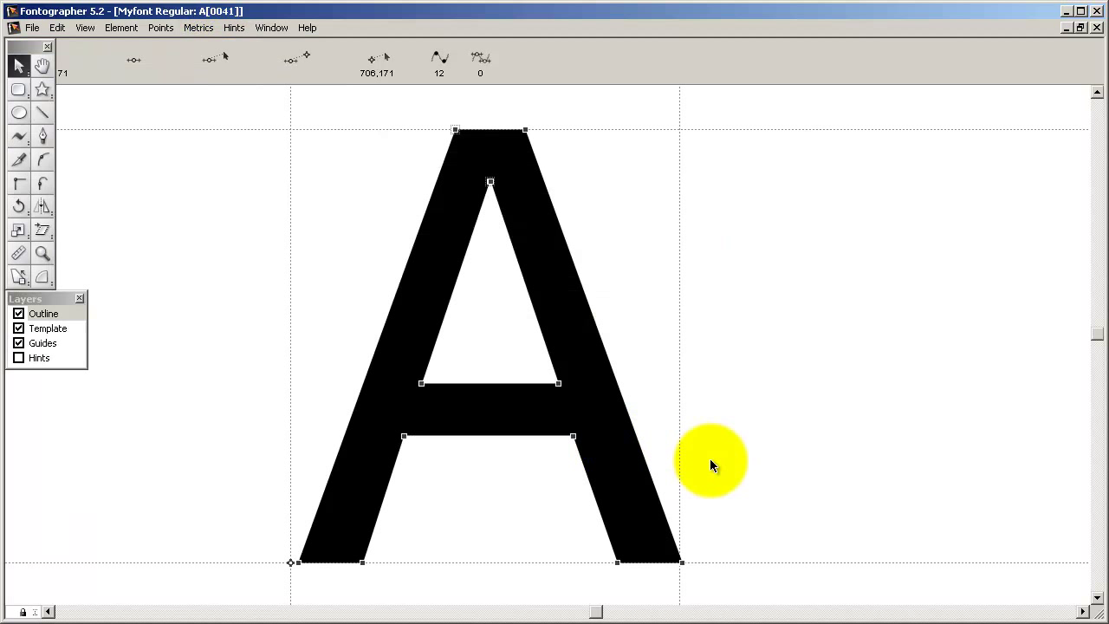
pyautogui.moveTo(702, 412)
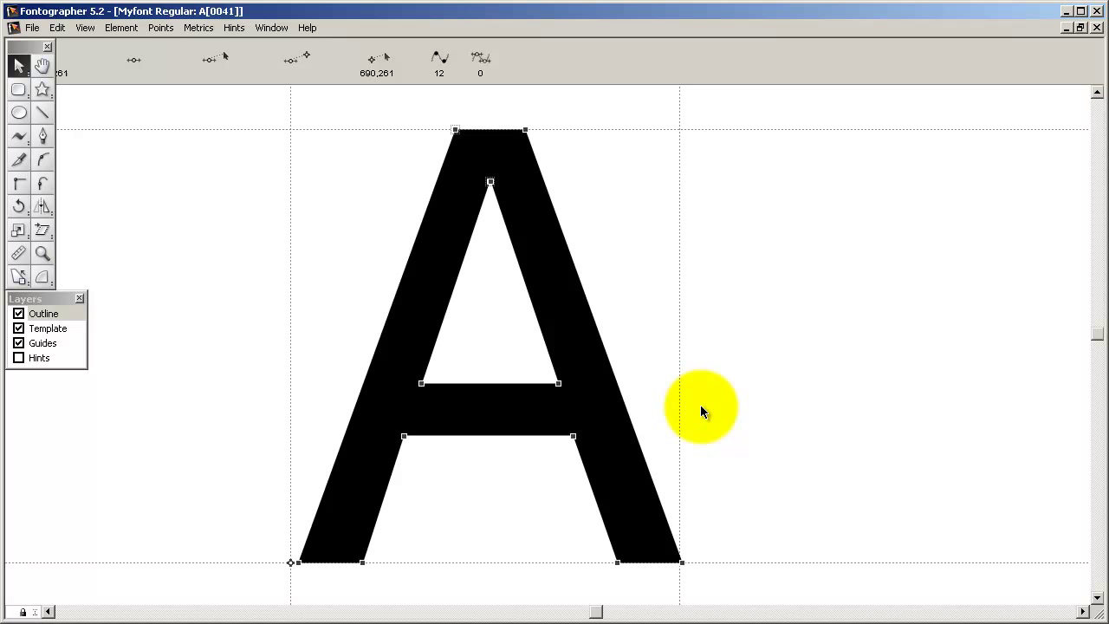
pyautogui.click(198, 27)
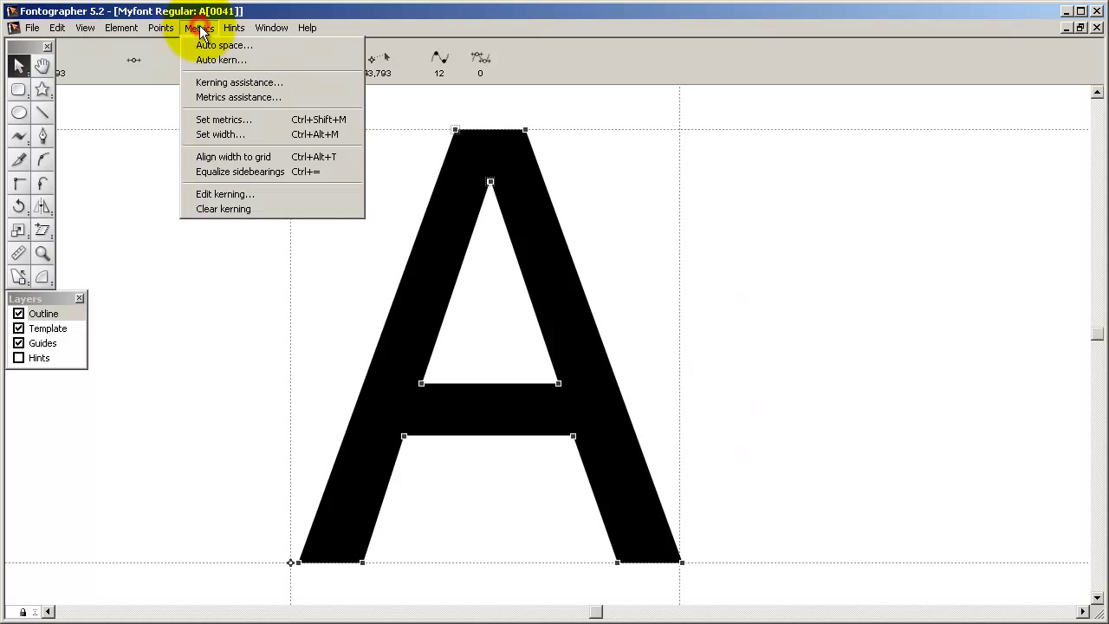
pyautogui.click(222, 59)
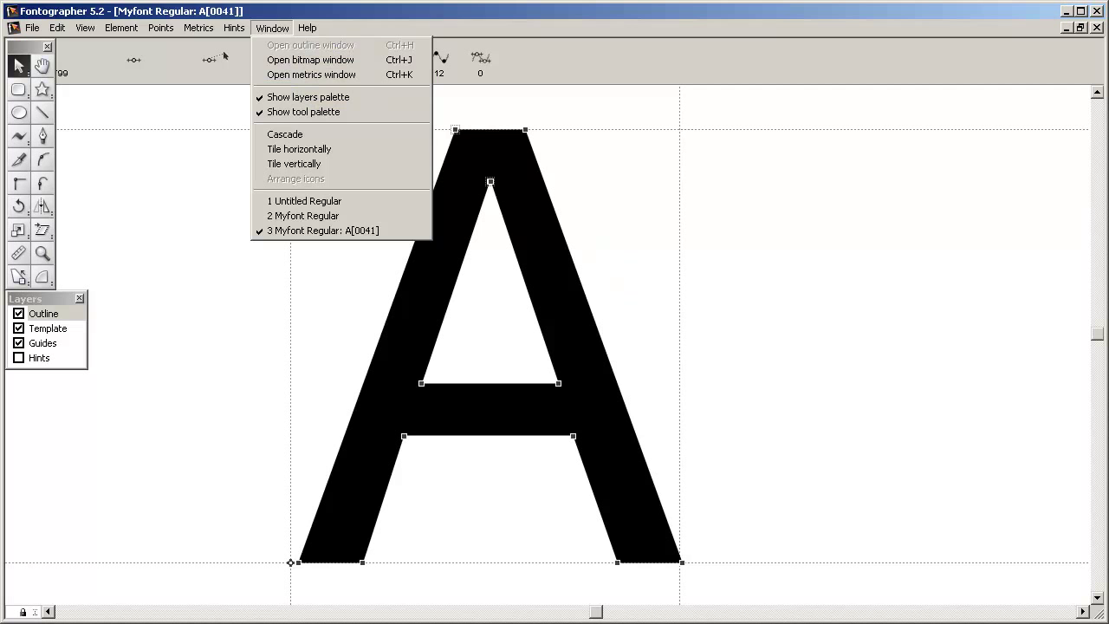
pyautogui.click(311, 74)
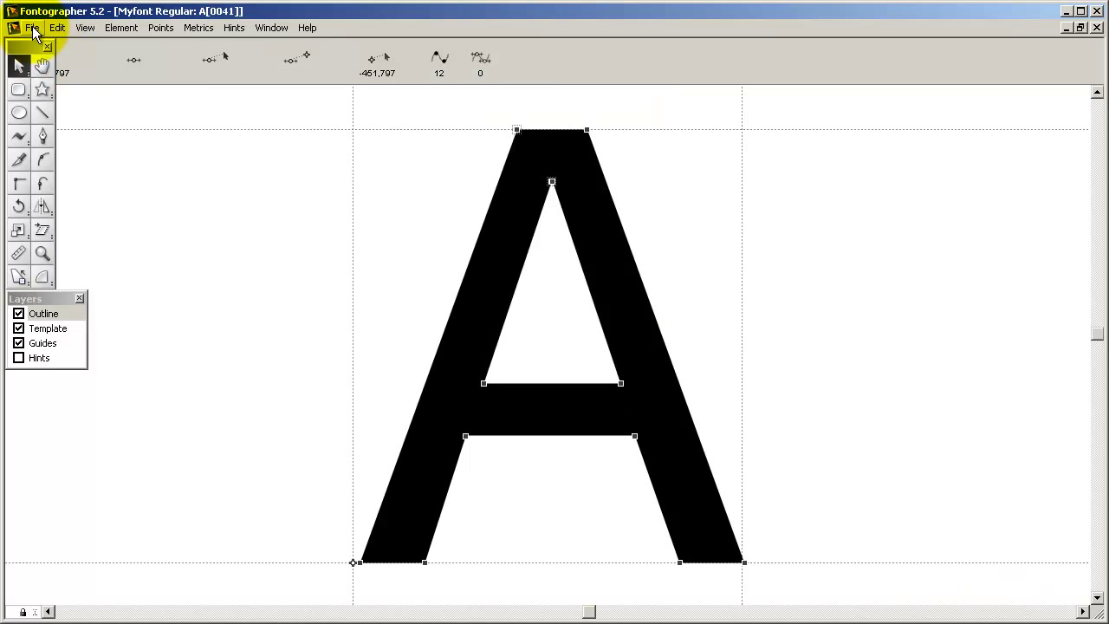
# - Save the font as Myfont-Regular.fog and set generation for Windows OpenType TT output to C:\AAA\
pyautogui.click(31, 28)
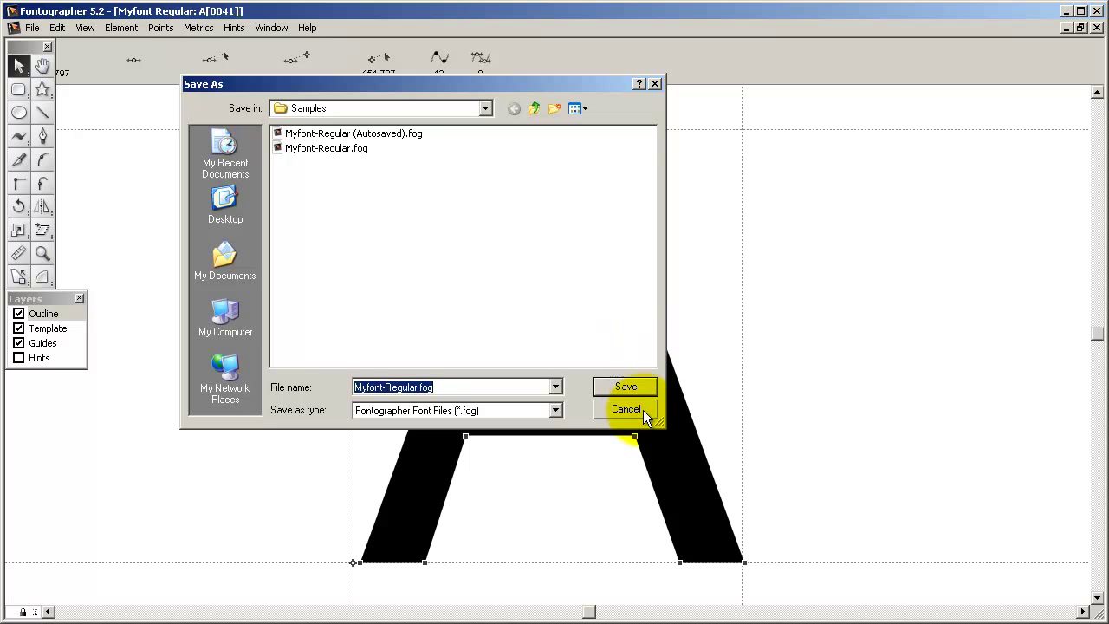
pyautogui.click(627, 409)
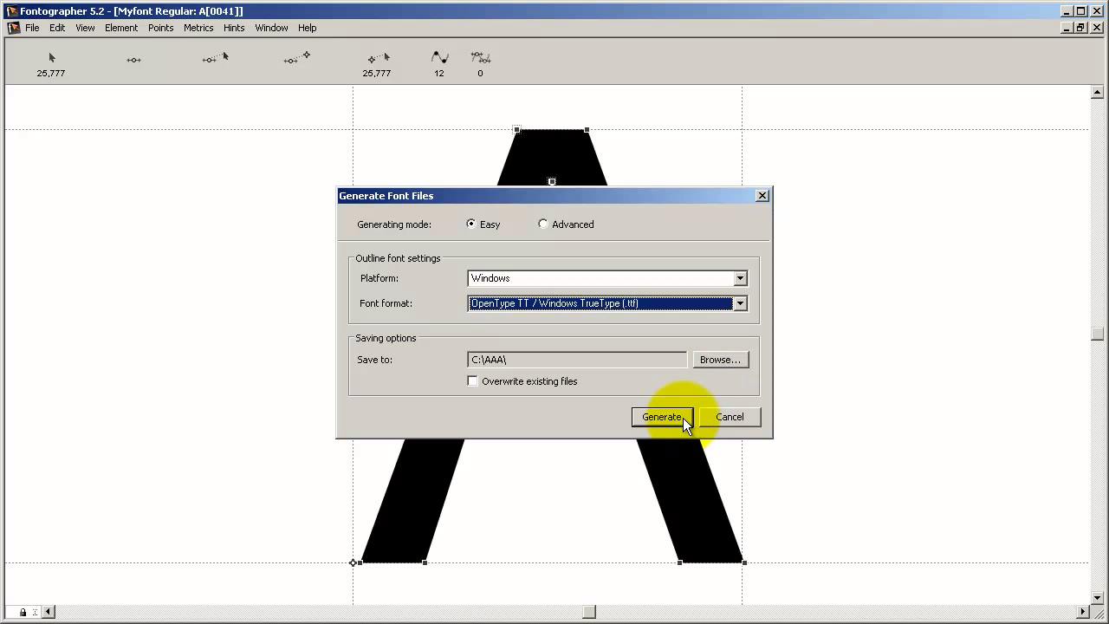
# - Generate the TrueType font file and go to Install New Font in the Windows Fonts folder
pyautogui.click(662, 415)
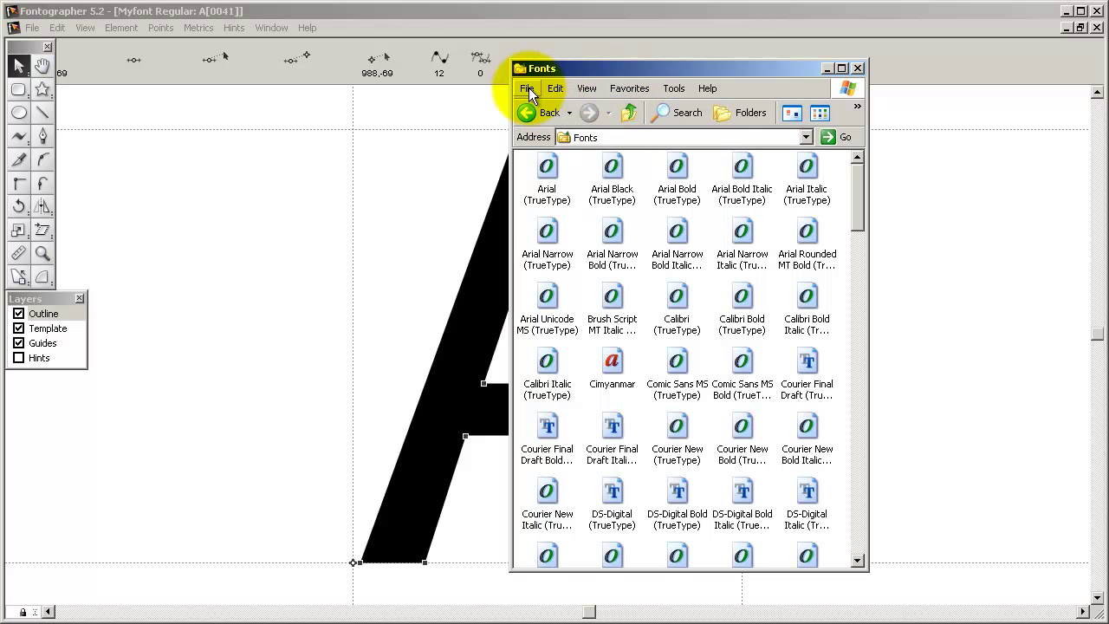
pyautogui.click(527, 87)
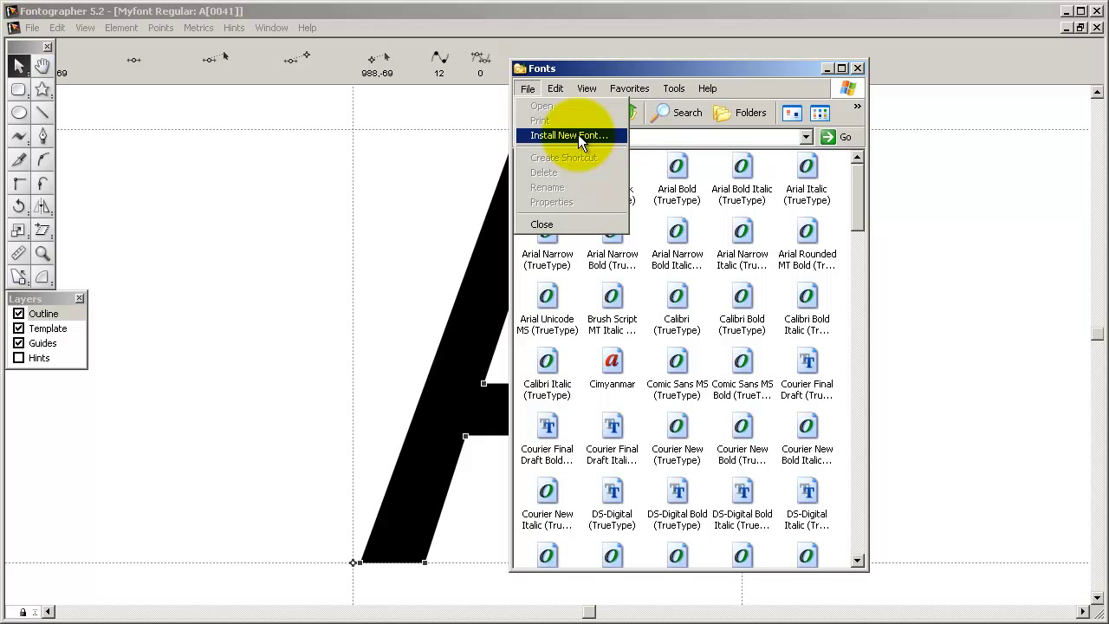